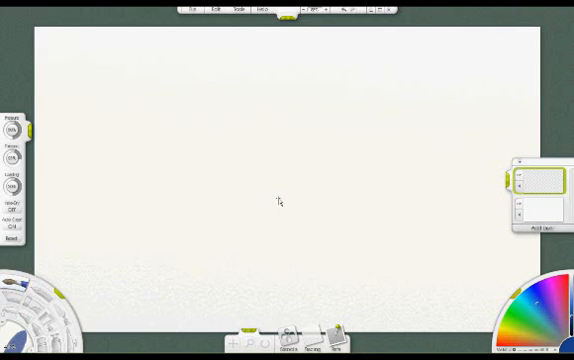
Show the Color Samples panel from the Tools menu.
{"action": "left_click", "coordinate": [238, 10]}
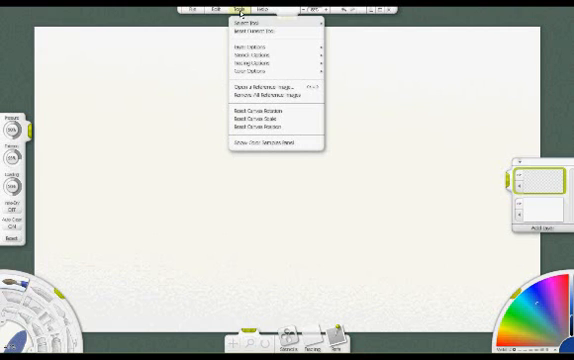
{"action": "mouse_move", "coordinate": [270, 146]}
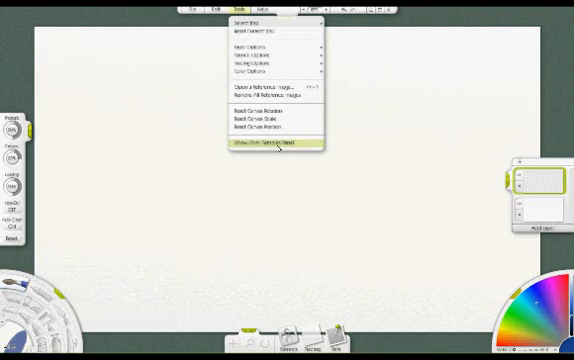
{"action": "left_click", "coordinate": [270, 145]}
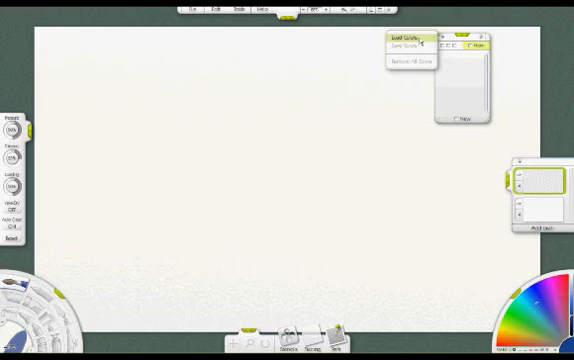
Load a saved pastel samples file into the Color Samples panel.
{"action": "left_click", "coordinate": [402, 37]}
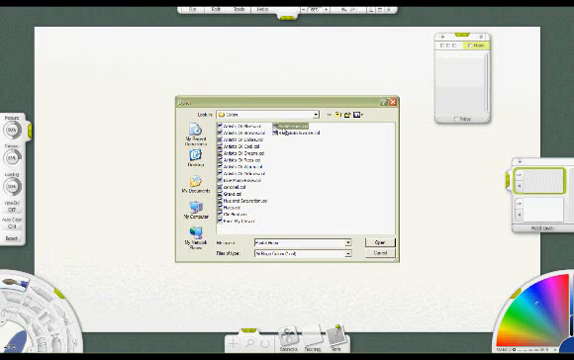
{"action": "left_click", "coordinate": [375, 248]}
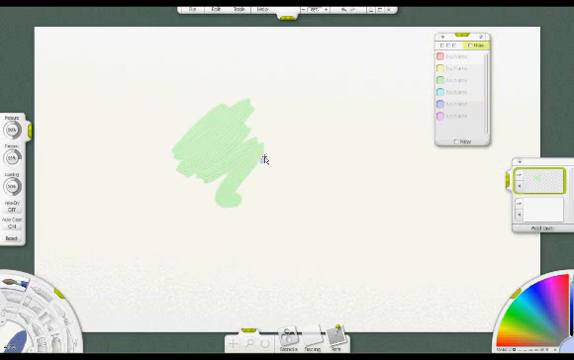
Brush loose turquoise and pale blue strokes beside the green patch.
{"action": "left_click_drag", "start_coordinate": [250, 160], "coordinate": [360, 160]}
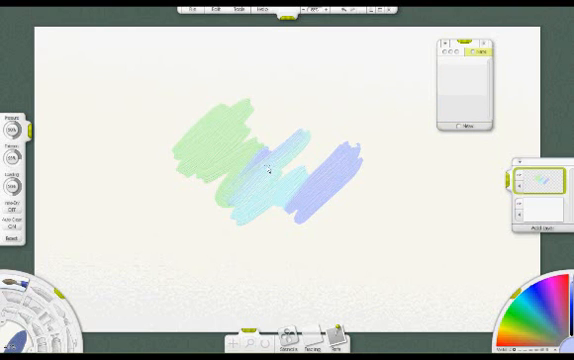
{"action": "mouse_move", "coordinate": [330, 150]}
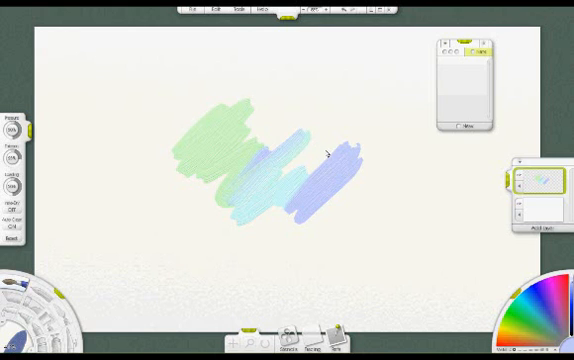
{"action": "mouse_move", "coordinate": [330, 156]}
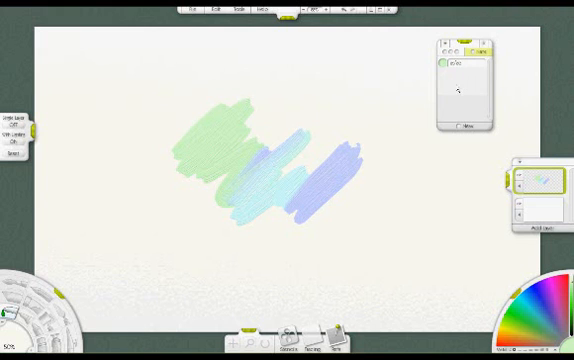
{"action": "mouse_move", "coordinate": [322, 197]}
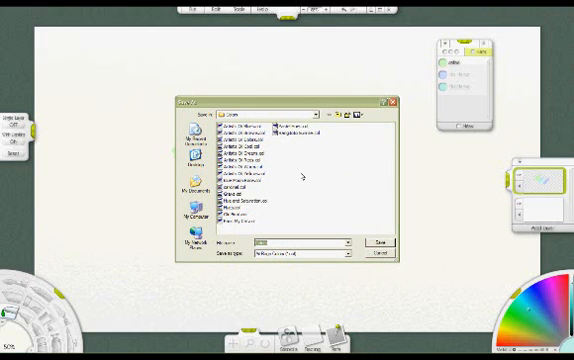
Save the sampled colours in the Save As dialog and close the Color Samples panel.
{"action": "left_click", "coordinate": [383, 244]}
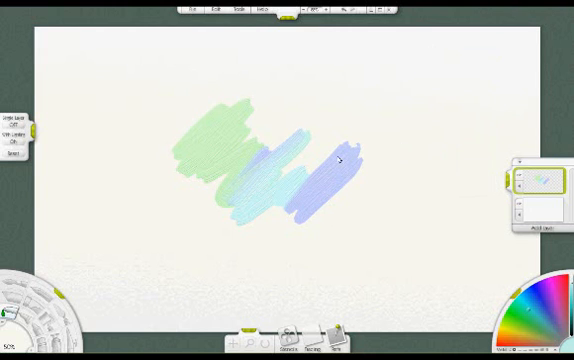
{"action": "left_click", "coordinate": [229, 9]}
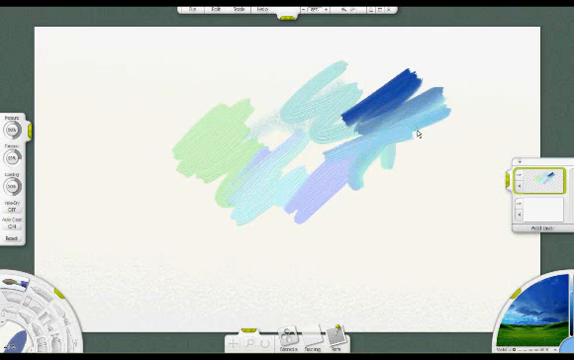
Sweep a dark green stroke from the landscape photo across the lower painting.
{"action": "left_click_drag", "start_coordinate": [230, 230], "coordinate": [440, 205]}
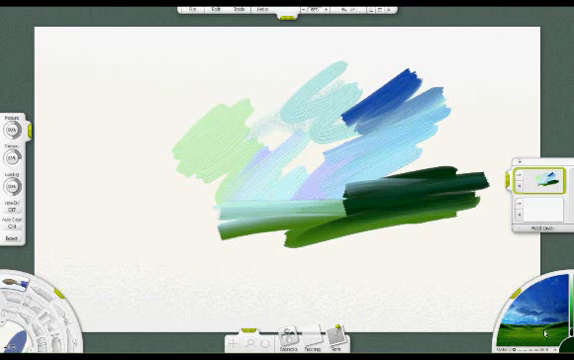
{"action": "mouse_move", "coordinate": [299, 254]}
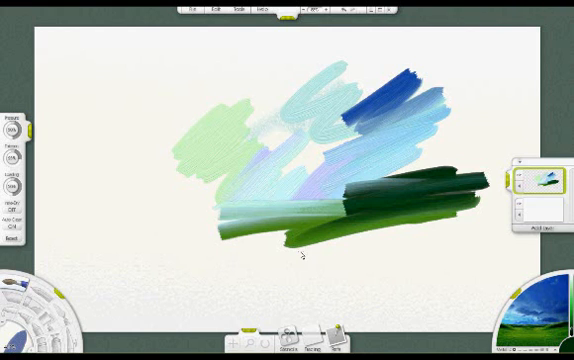
{"action": "mouse_move", "coordinate": [480, 268]}
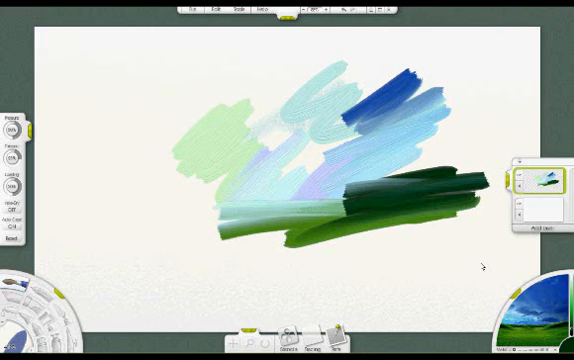
{"action": "mouse_move", "coordinate": [544, 299]}
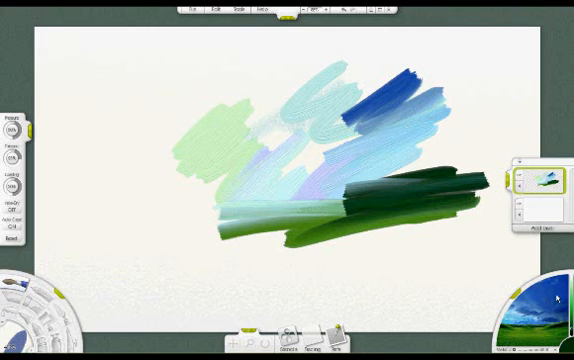